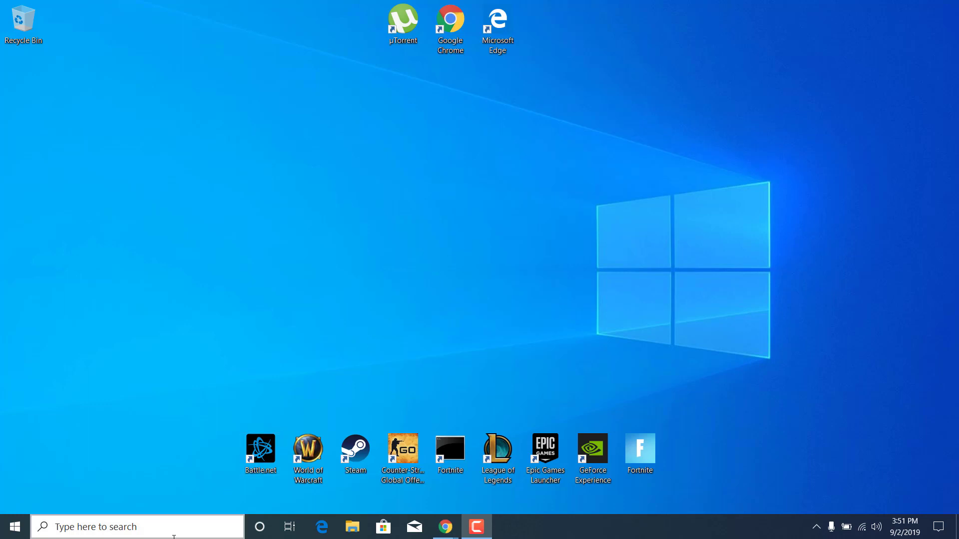
# Launch File Explorer from Windows Search to show This PC's drives and folders
pyautogui.write('t')
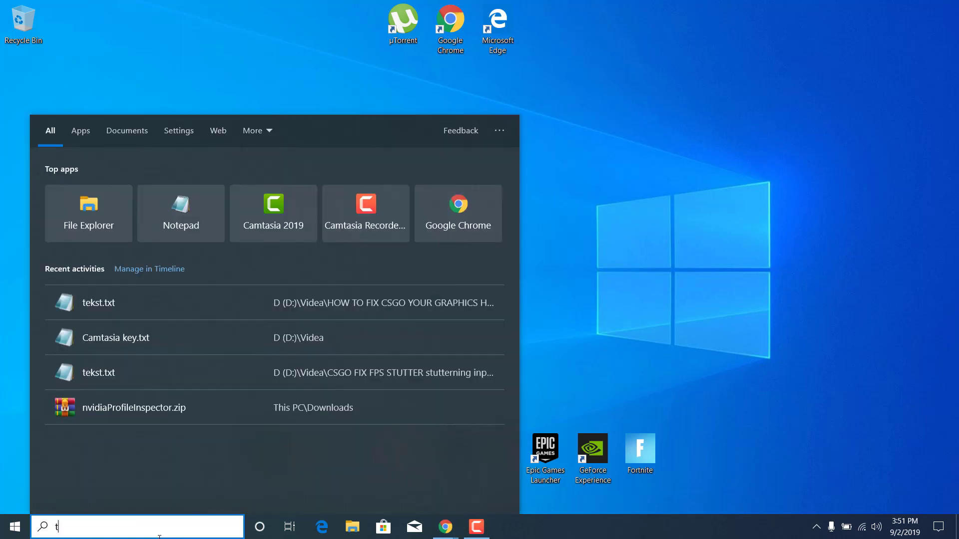
pyautogui.click(88, 205)
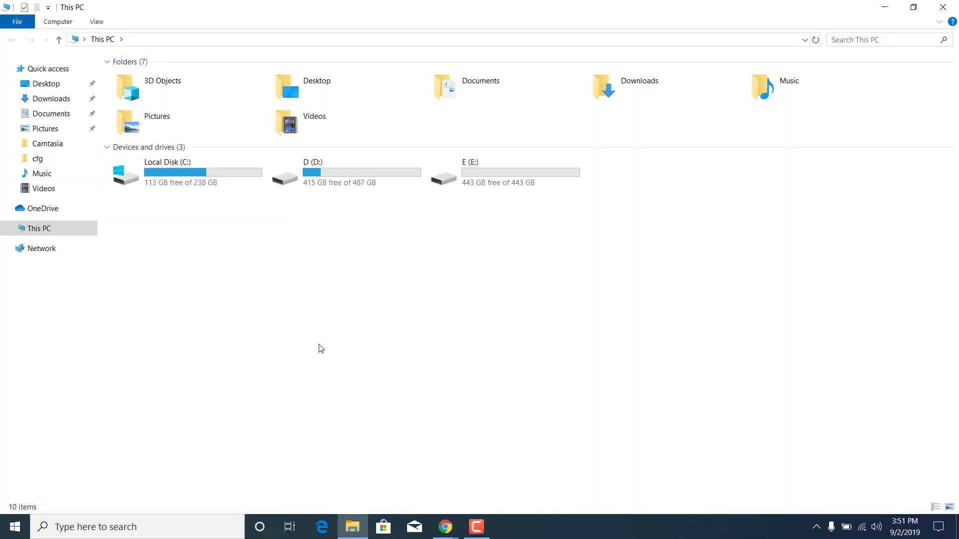
pyautogui.moveTo(299, 302)
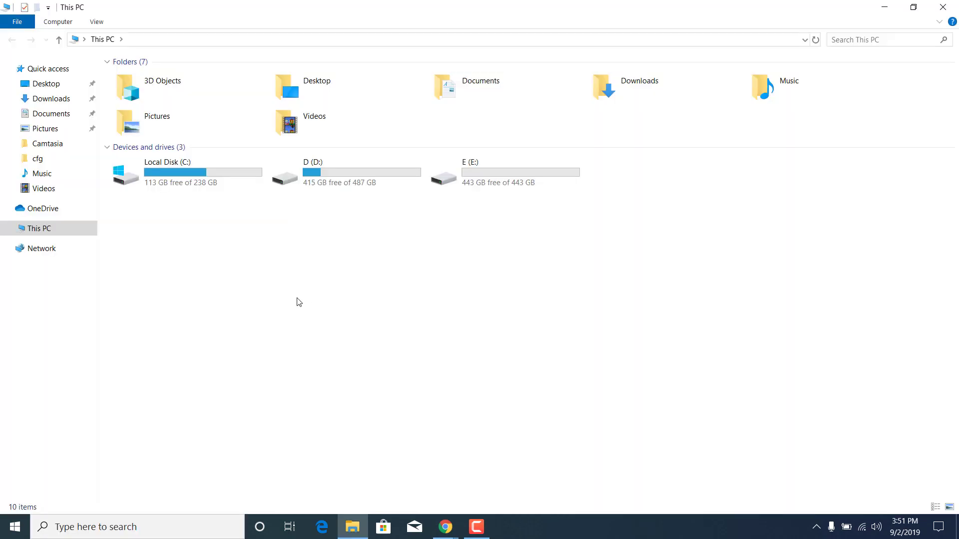
pyautogui.moveTo(300, 312)
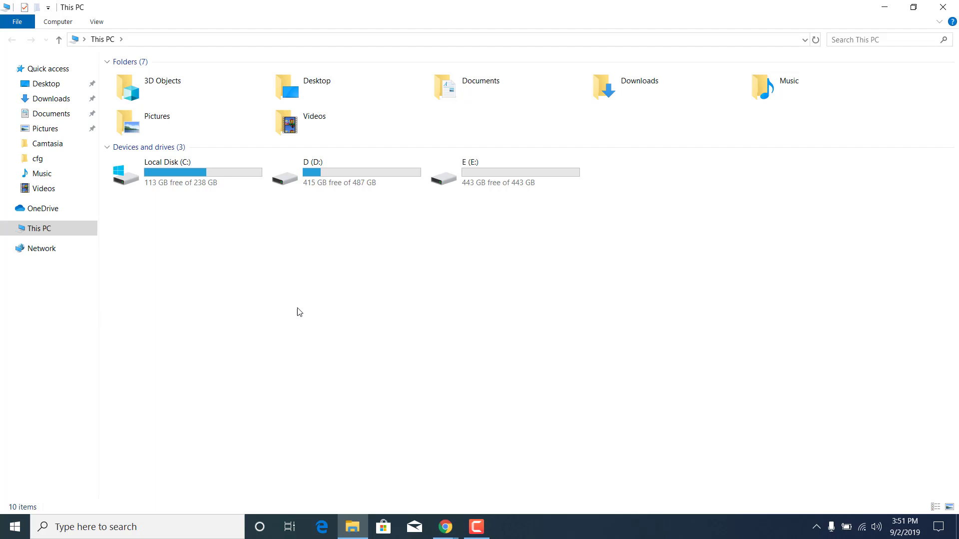
# Drill down from Local Disk (C:) through Program Files (x86) and Steam into userdata
pyautogui.click(186, 172)
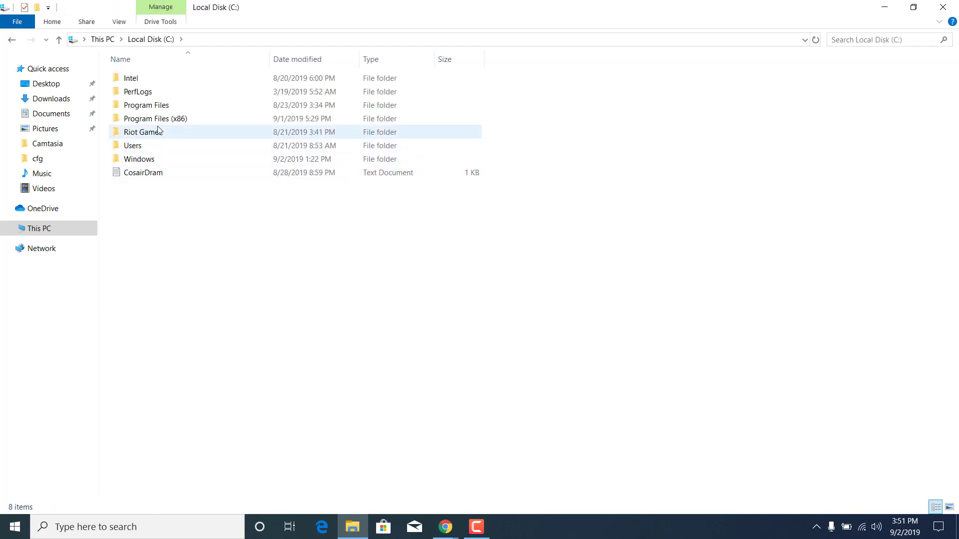
pyautogui.doubleClick(154, 118)
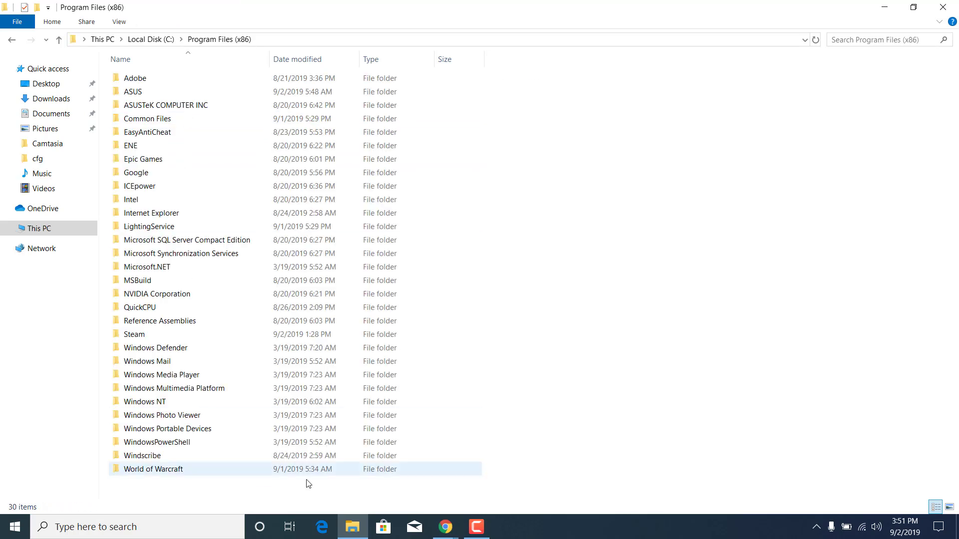
pyautogui.click(134, 334)
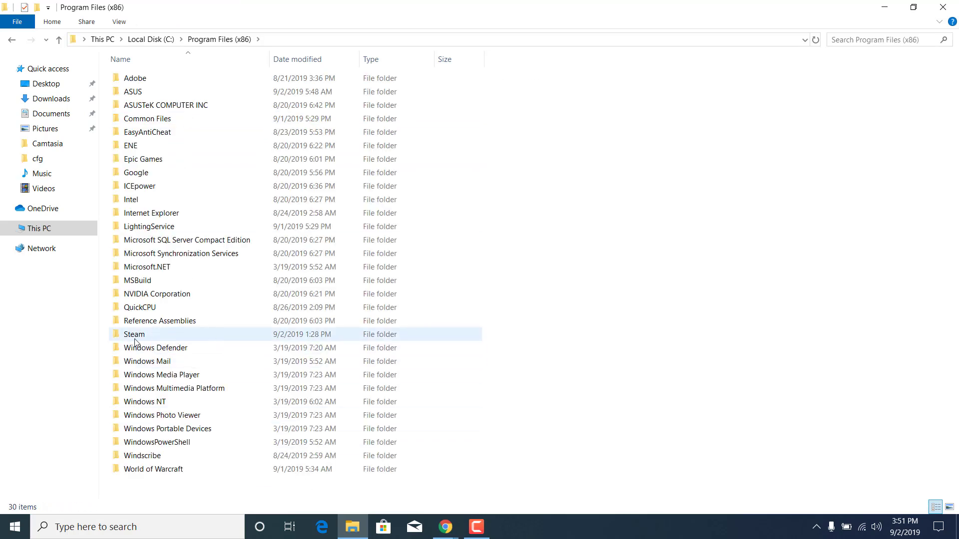
pyautogui.doubleClick(133, 334)
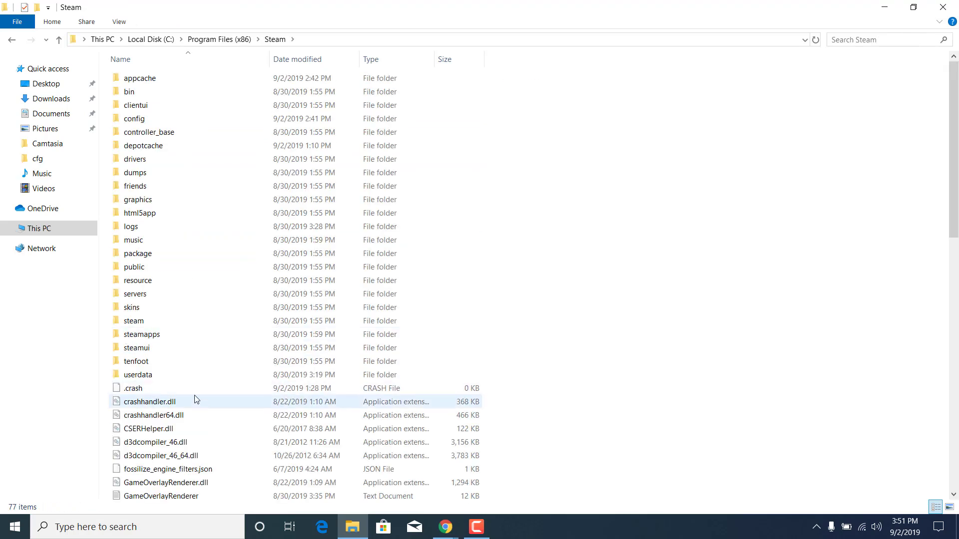
pyautogui.moveTo(139, 375)
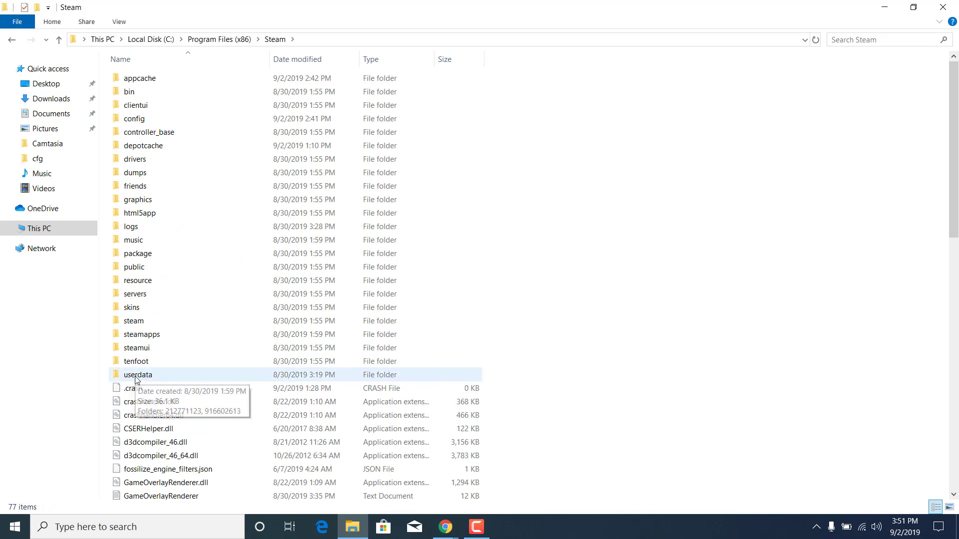
pyautogui.doubleClick(138, 374)
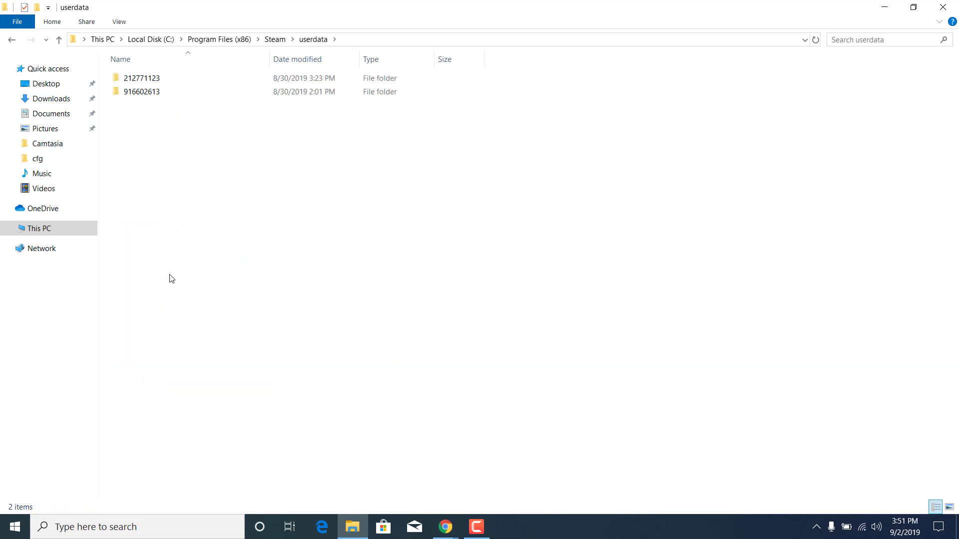
pyautogui.moveTo(169, 260)
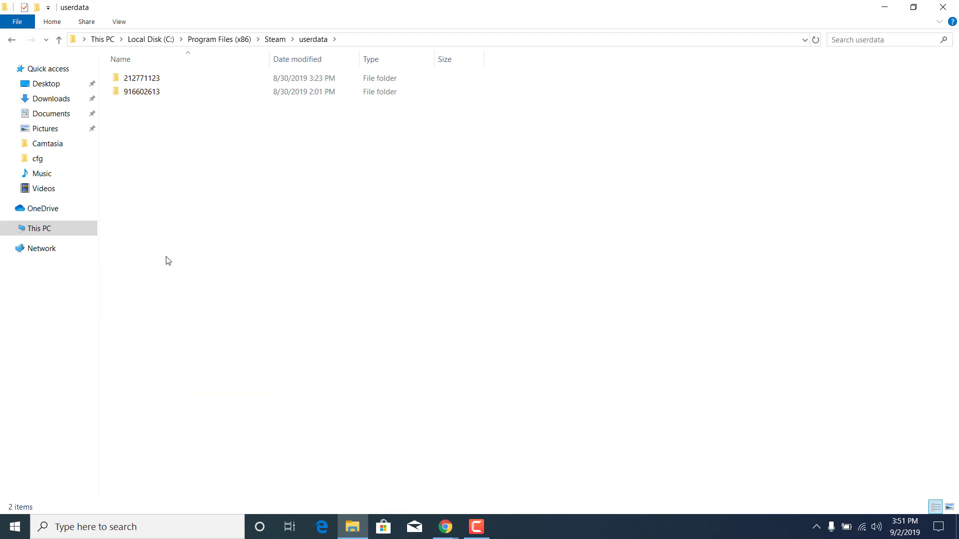
pyautogui.click(142, 78)
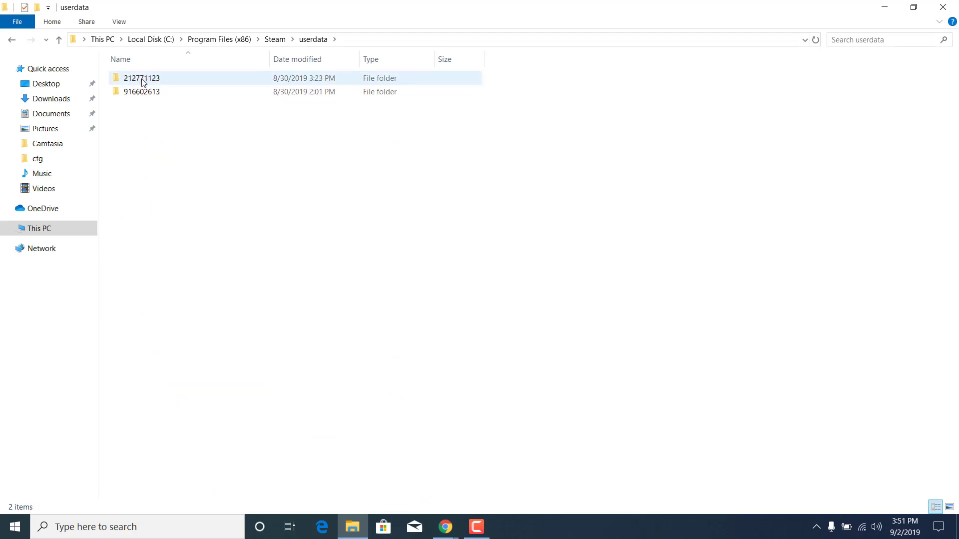
pyautogui.click(174, 145)
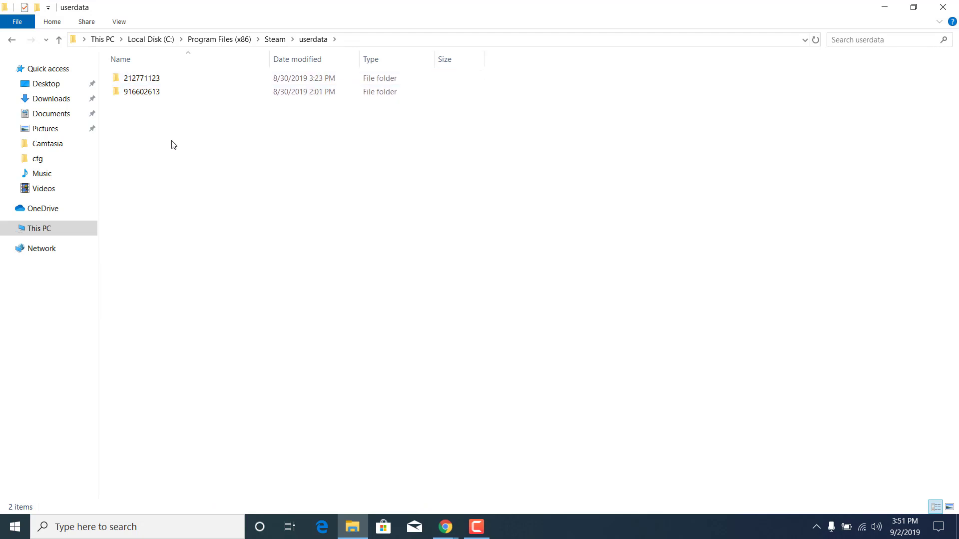
pyautogui.click(142, 78)
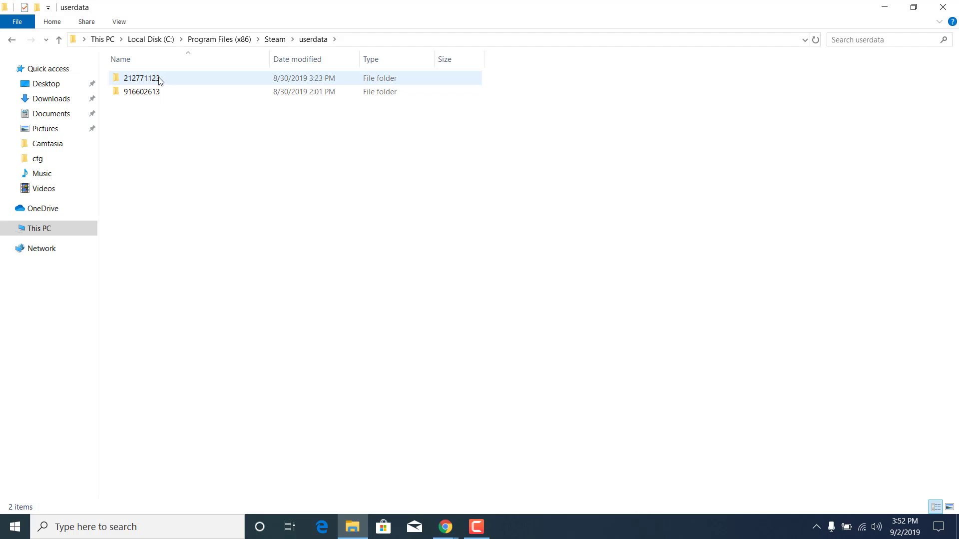
pyautogui.doubleClick(141, 78)
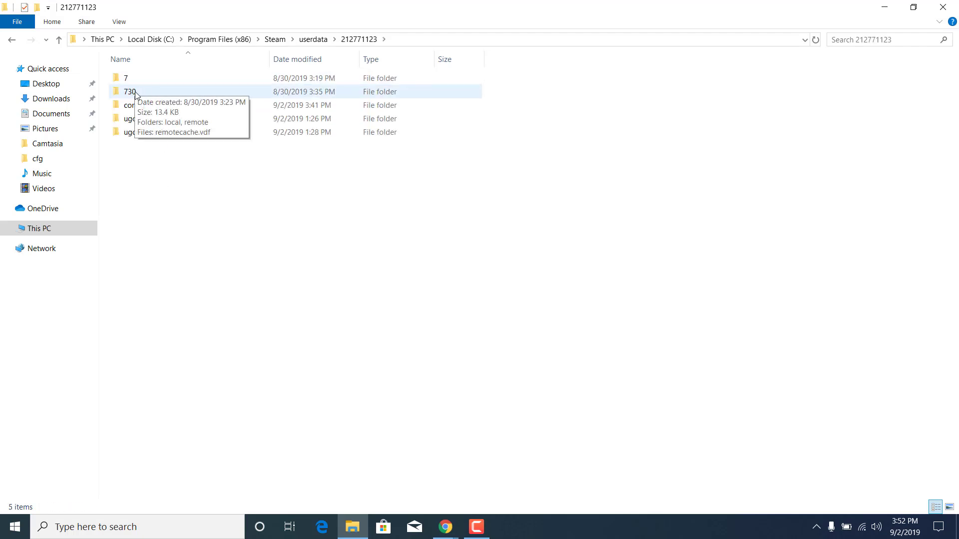
pyautogui.moveTo(5, 49)
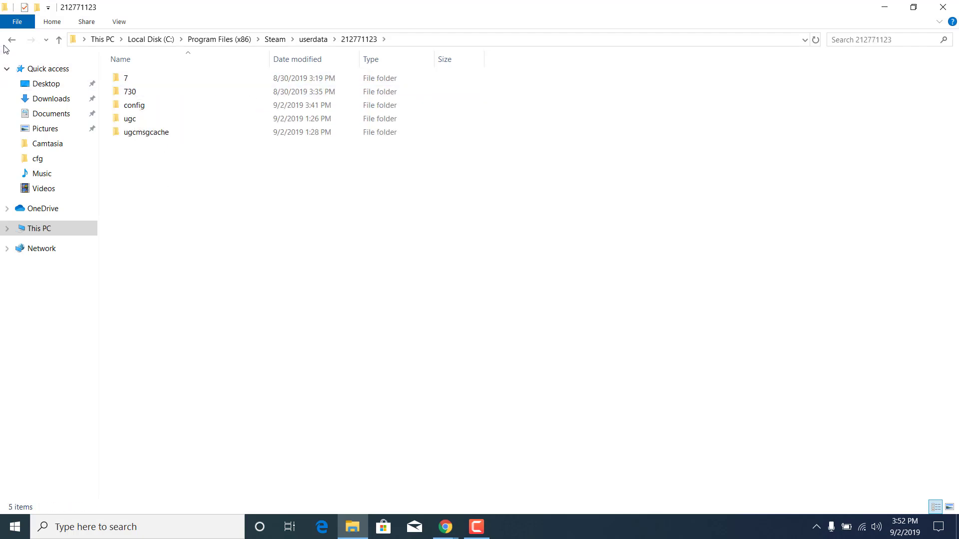
pyautogui.click(11, 39)
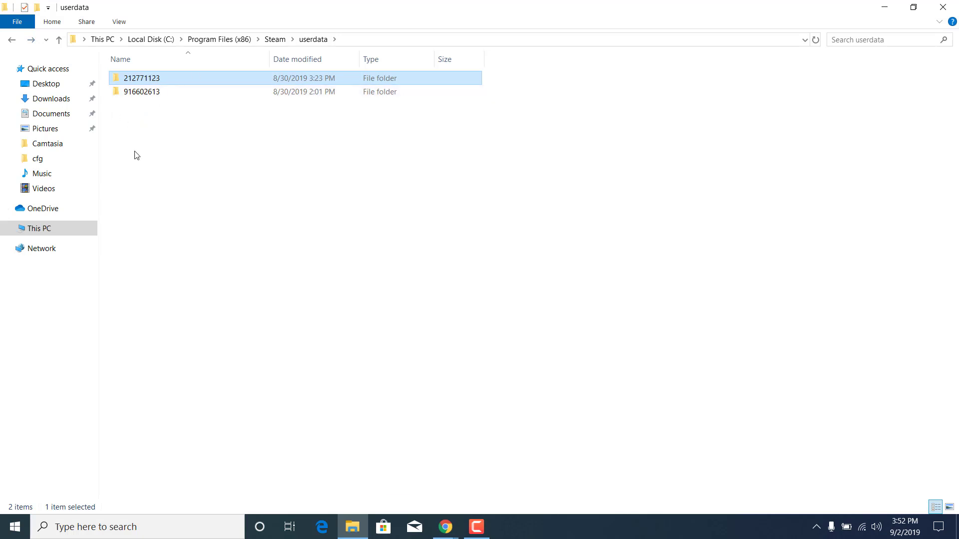
pyautogui.doubleClick(142, 78)
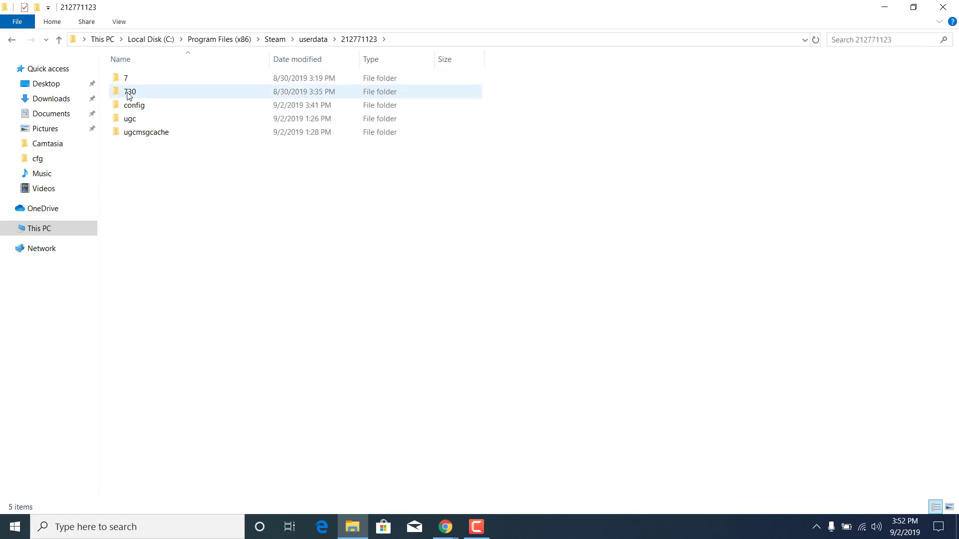
pyautogui.moveTo(129, 91)
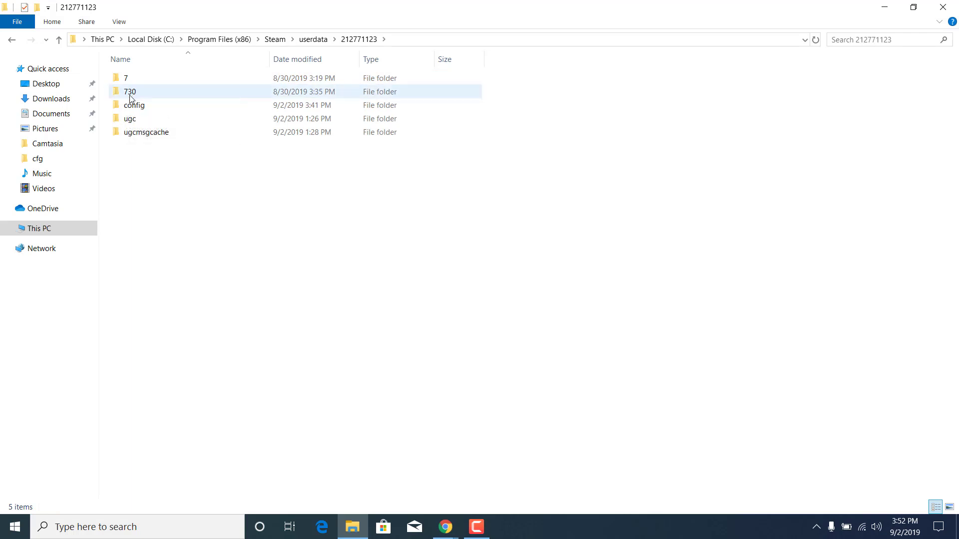
pyautogui.doubleClick(129, 91)
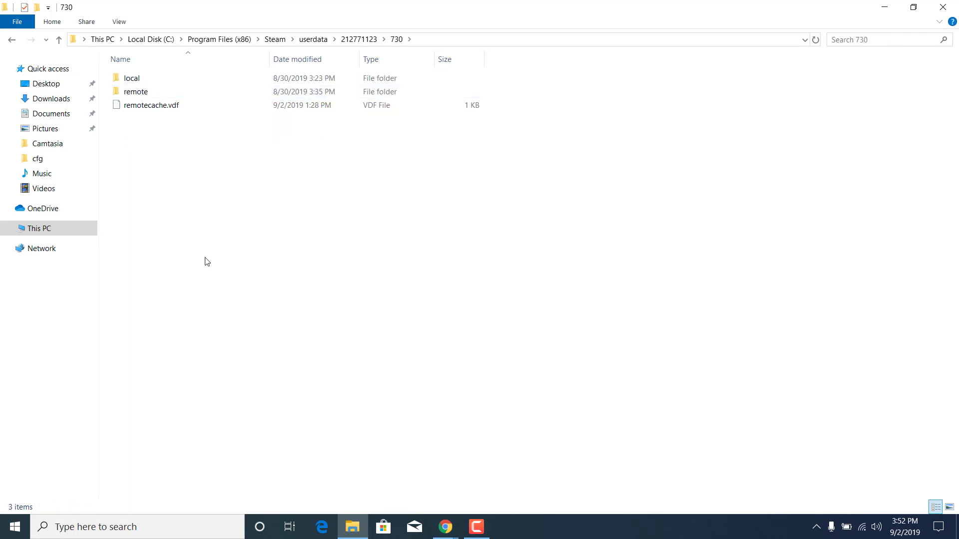
# Go into local\cfg and bring up config.cfg's shortcut menu
pyautogui.doubleClick(131, 78)
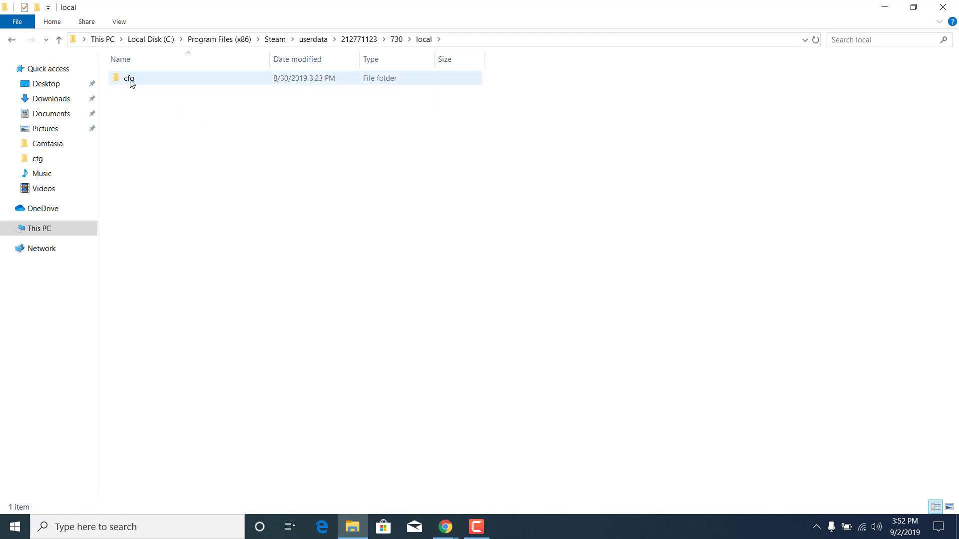
pyautogui.doubleClick(129, 78)
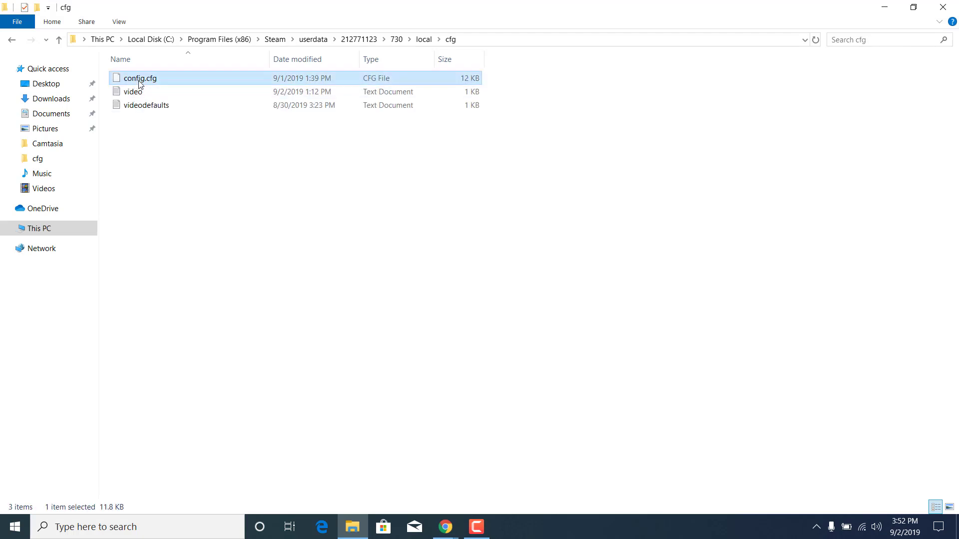
pyautogui.rightClick(139, 78)
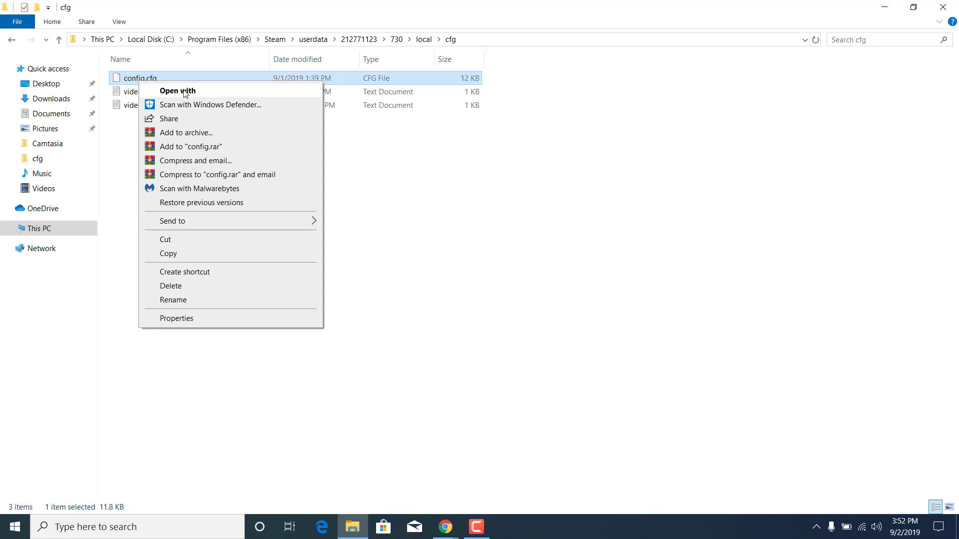
# Open config.cfg with Notepad through the Open with chooser
pyautogui.click(177, 90)
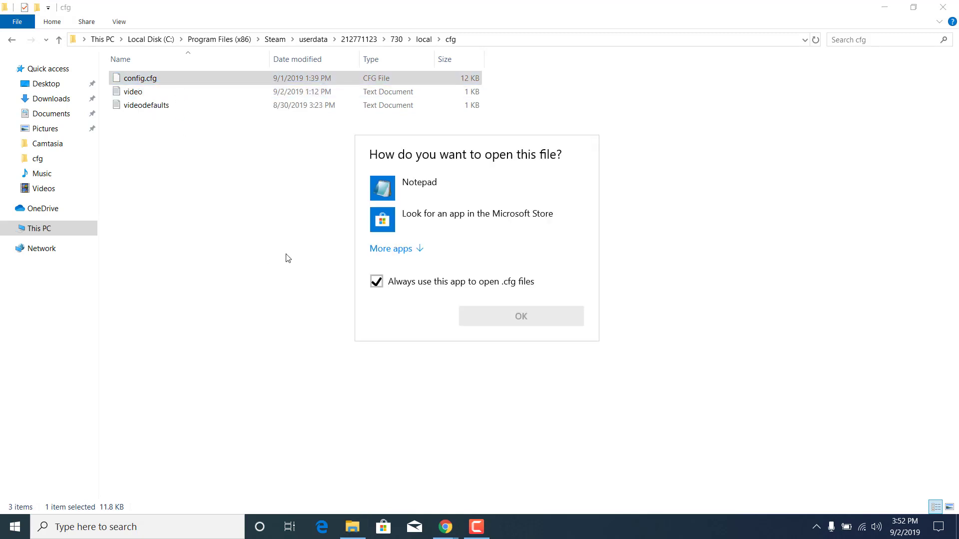
pyautogui.moveTo(419, 188)
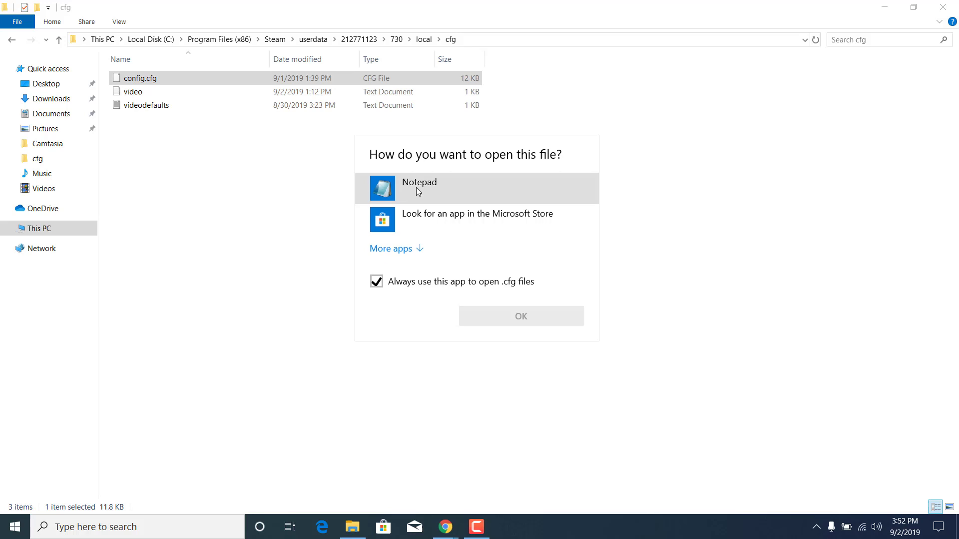
pyautogui.click(390, 248)
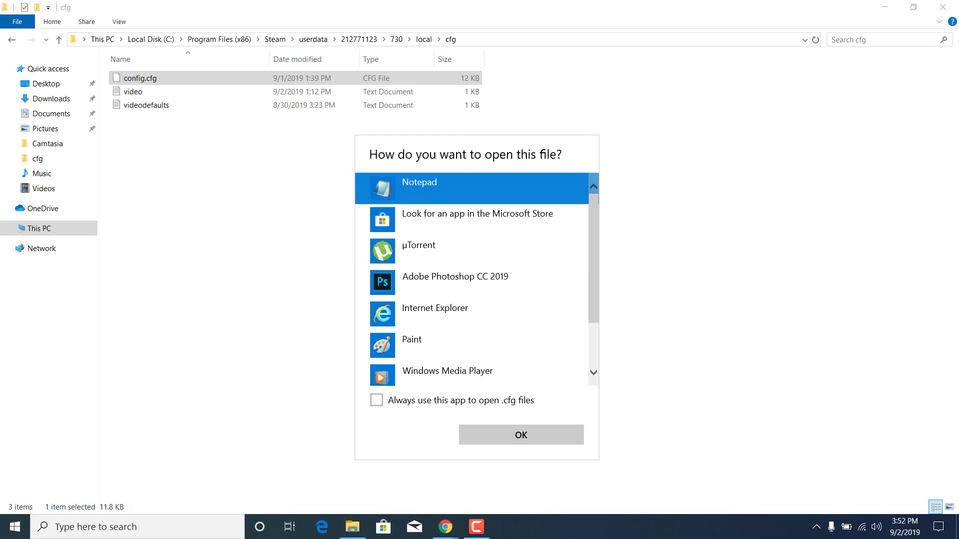
pyautogui.click(520, 435)
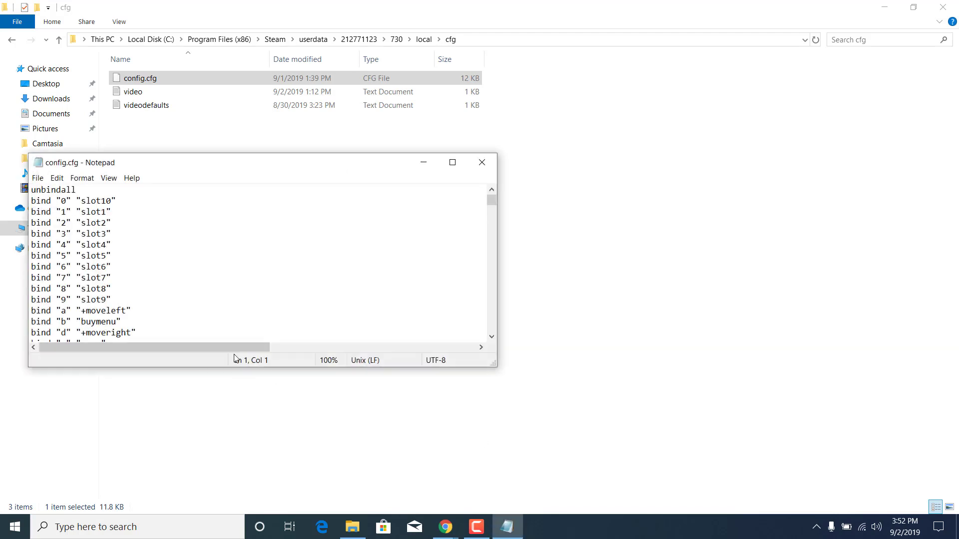
# Maximize the Notepad window and bring up Find from the Edit menu
pyautogui.click(452, 162)
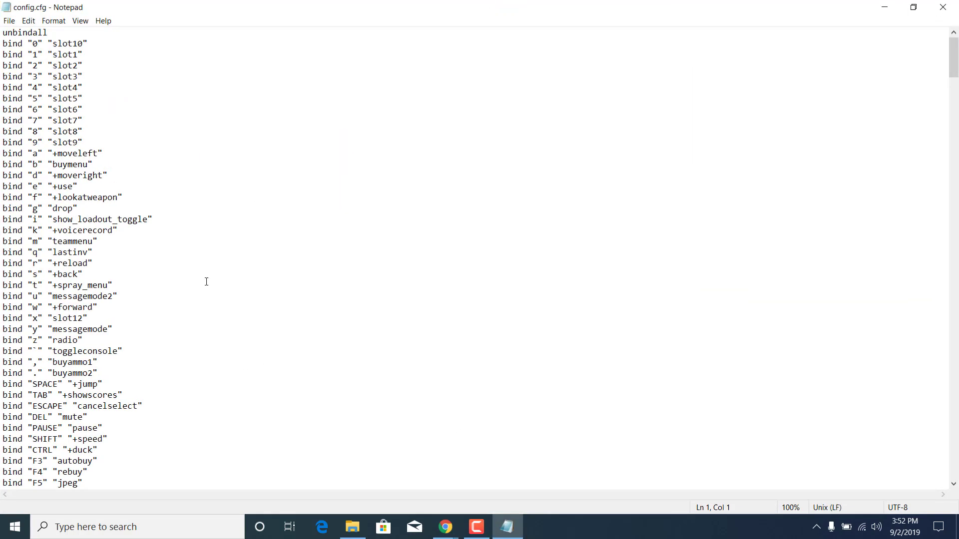
pyautogui.click(28, 20)
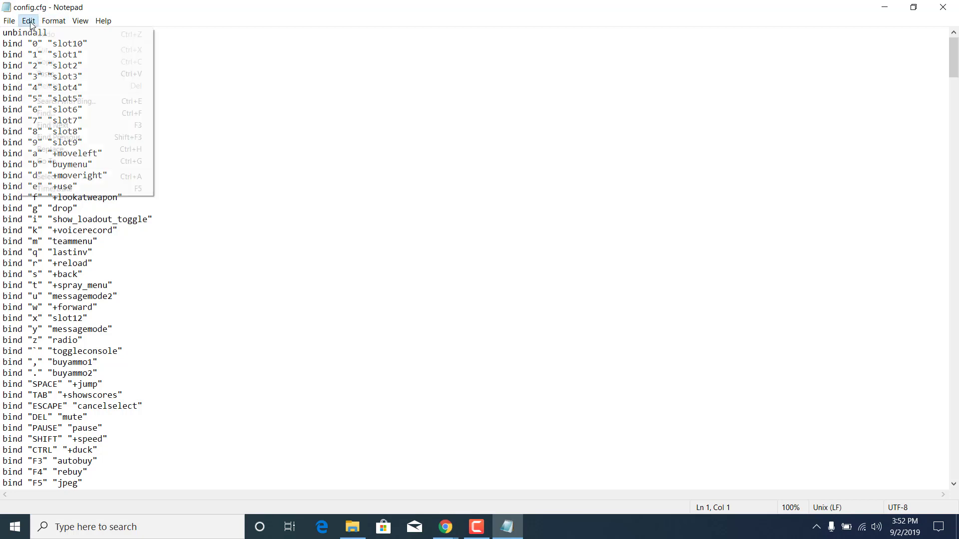
pyautogui.moveTo(46, 113)
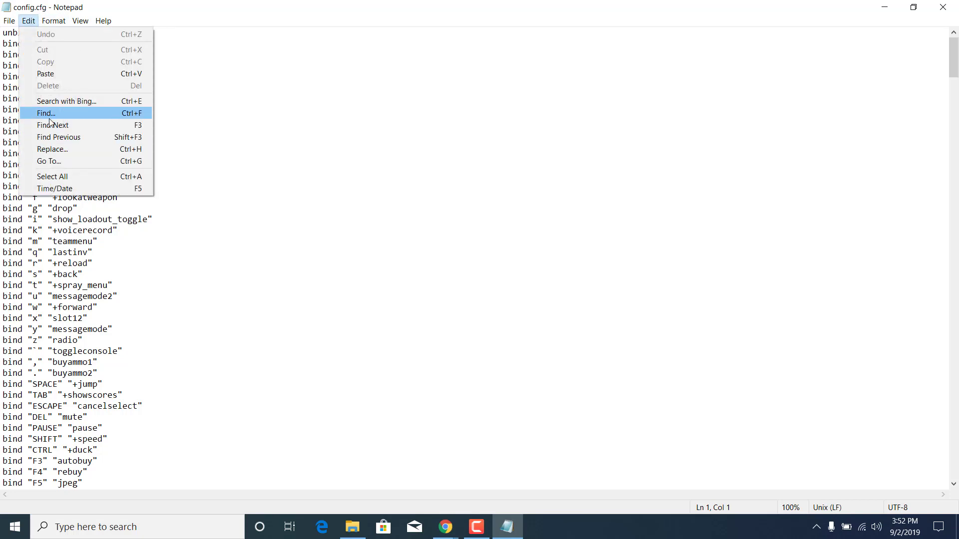
pyautogui.click(46, 113)
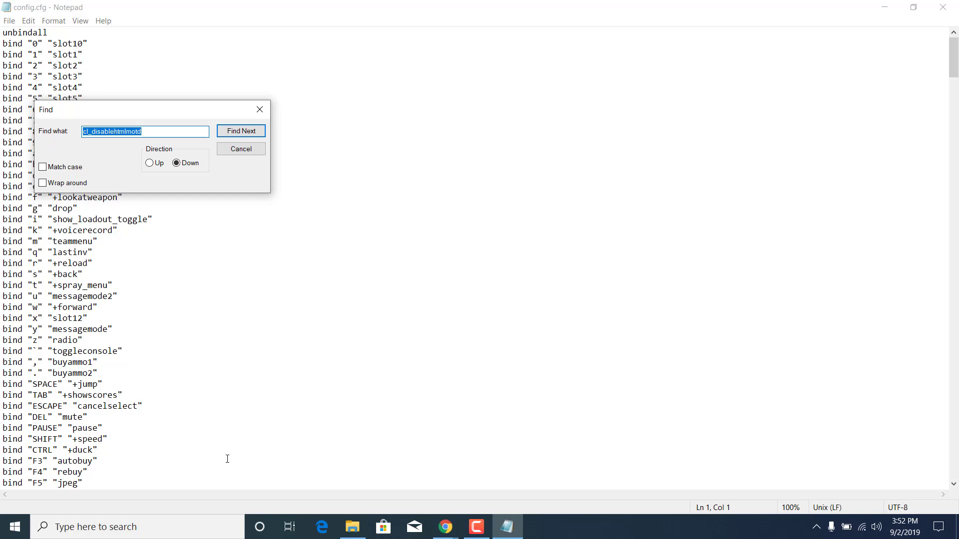
# Search config.cfg for 'voice_mixer_volume' to find its line, currently 1.0
pyautogui.write('voice_mixer_')
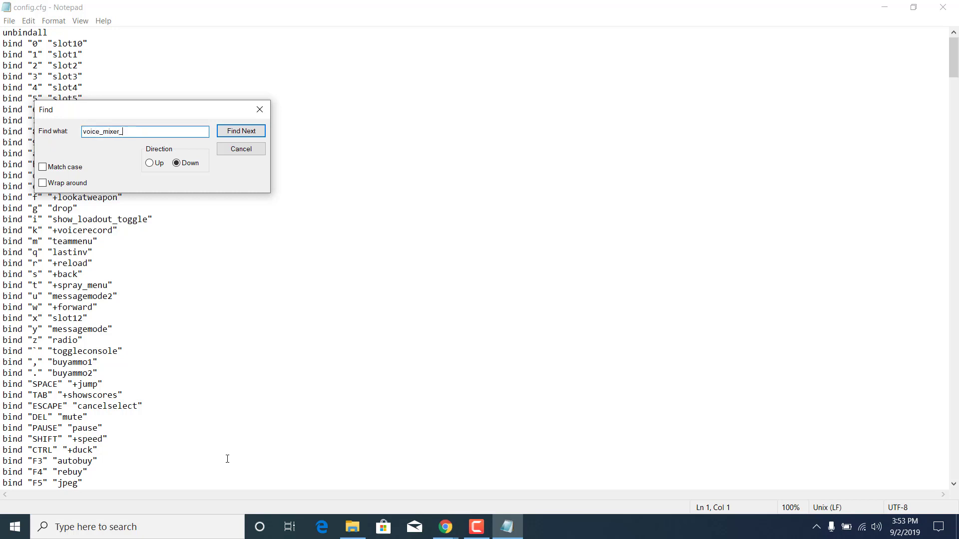
pyautogui.write('vou')
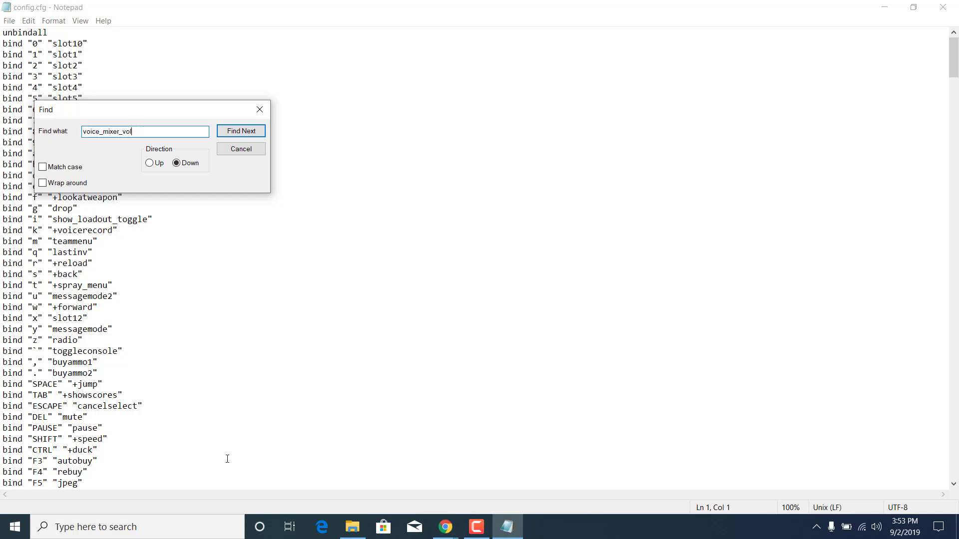
pyautogui.write('ume')
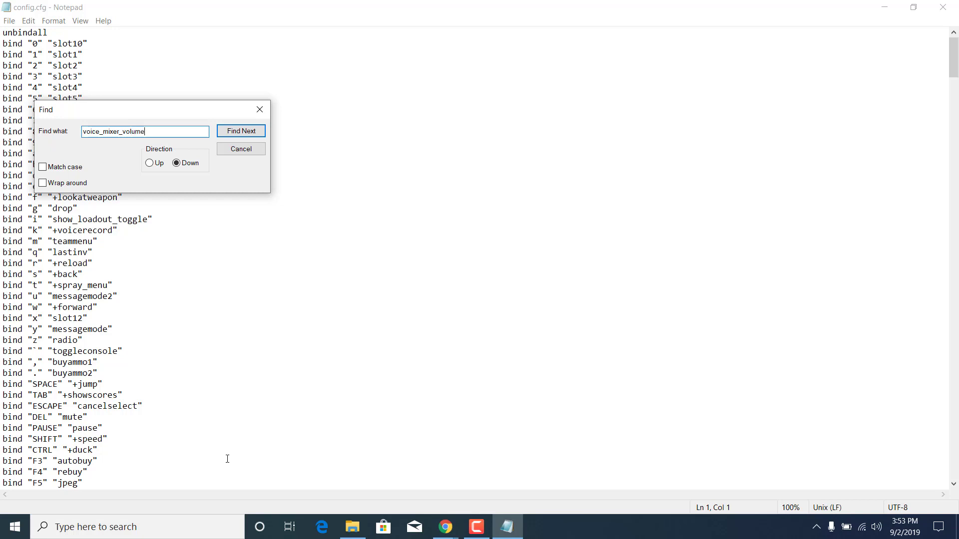
pyautogui.click(240, 130)
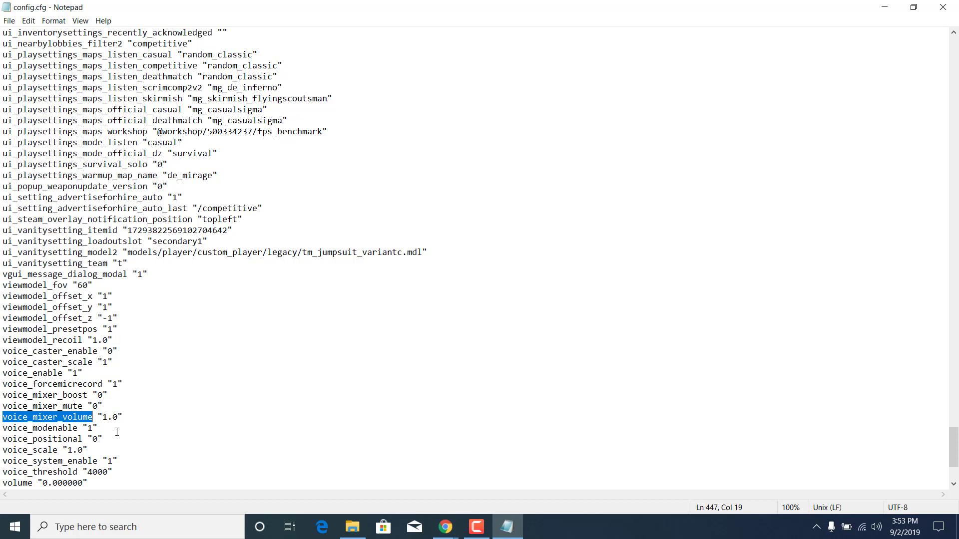
pyautogui.moveTo(103, 411)
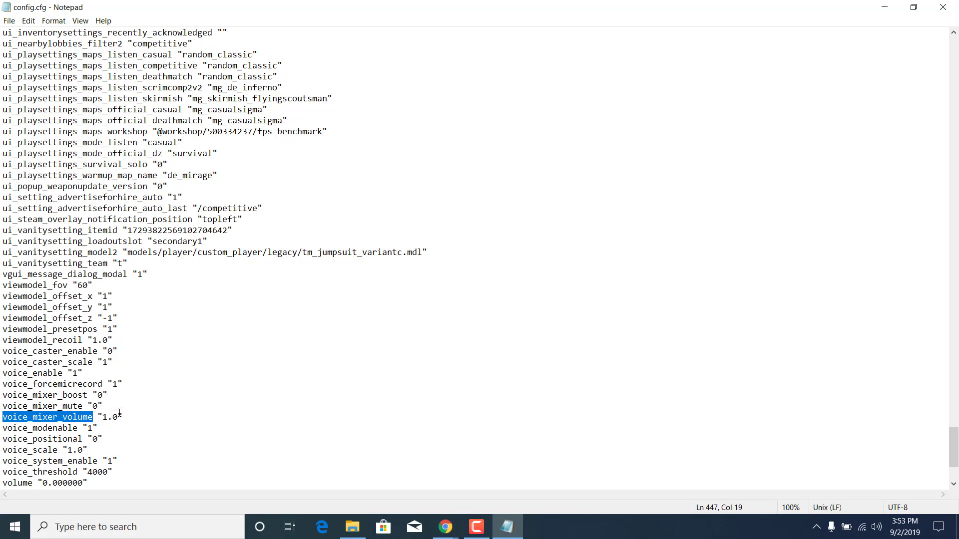
# Replace the voice_mixer_volume value 1.0 with 0.6
pyautogui.write('0')
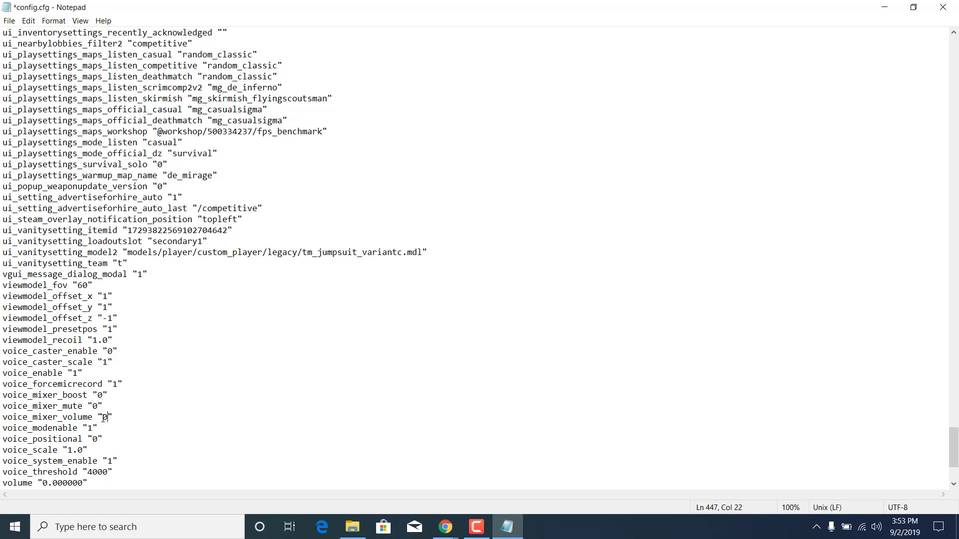
pyautogui.write('.6')
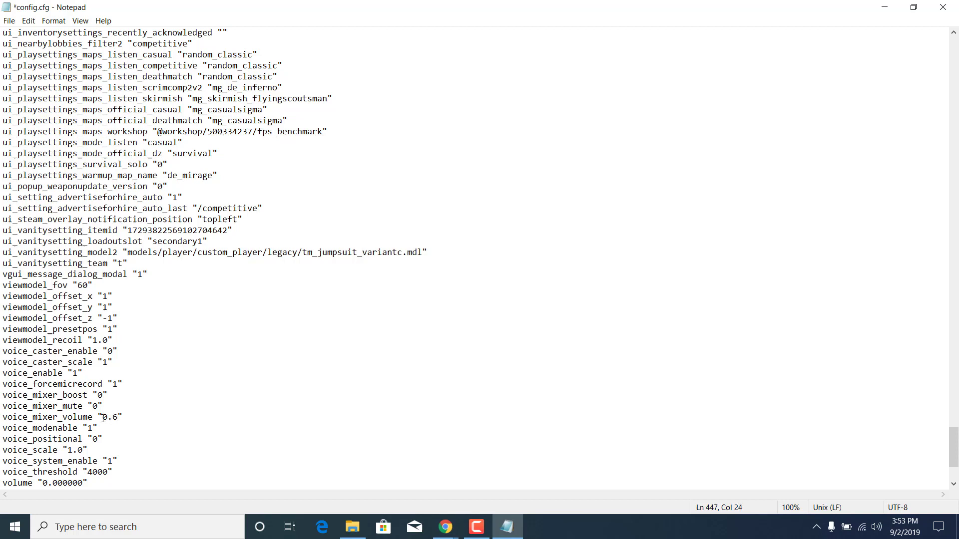
pyautogui.doubleClick(108, 417)
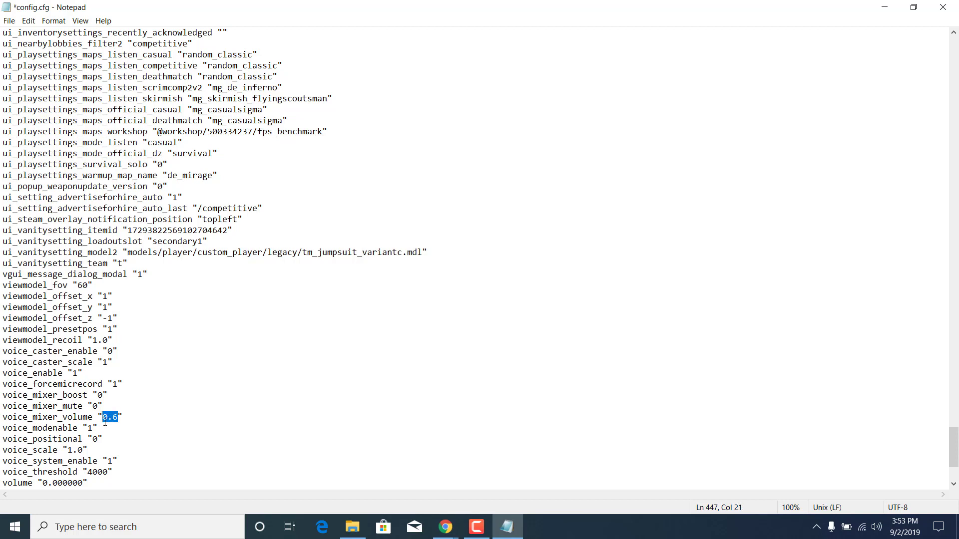
pyautogui.write('1.0')
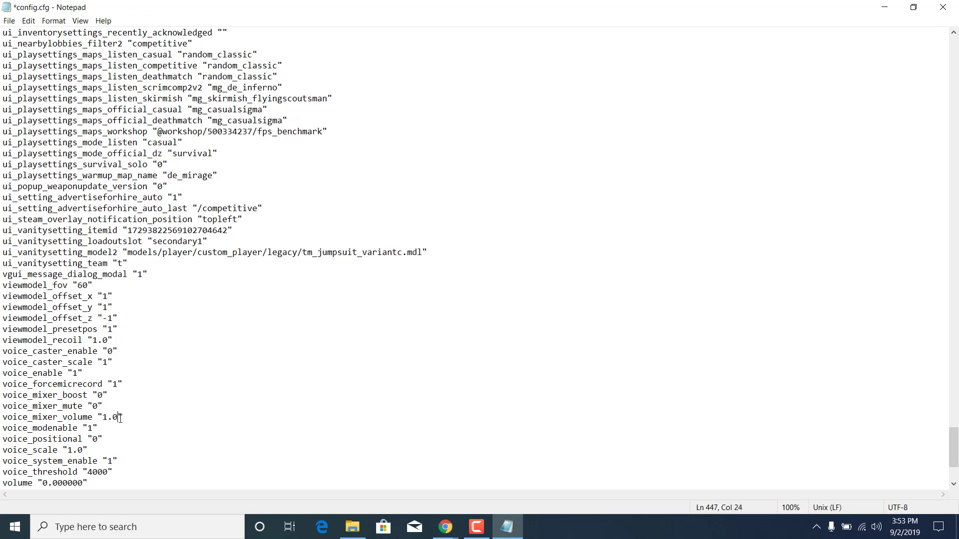
pyautogui.doubleClick(109, 417)
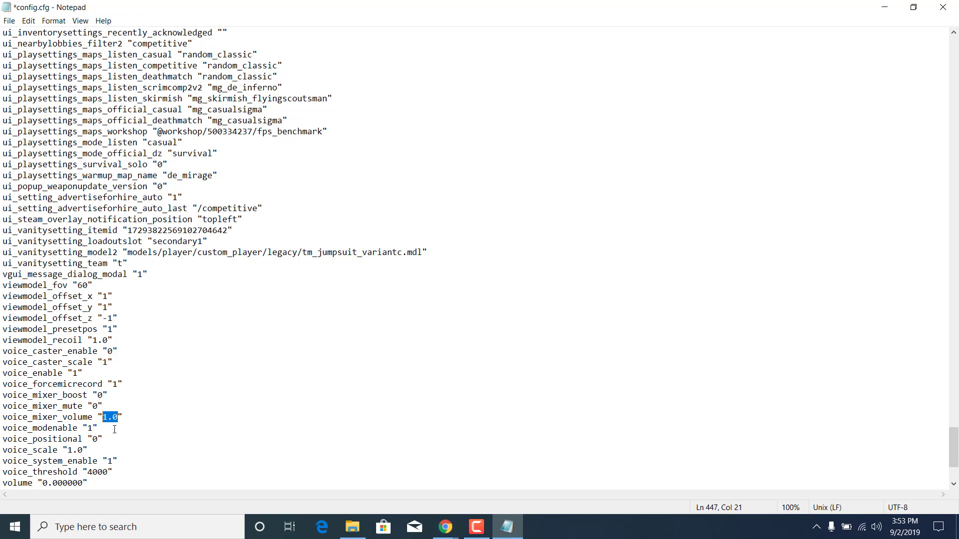
pyautogui.write('0.6')
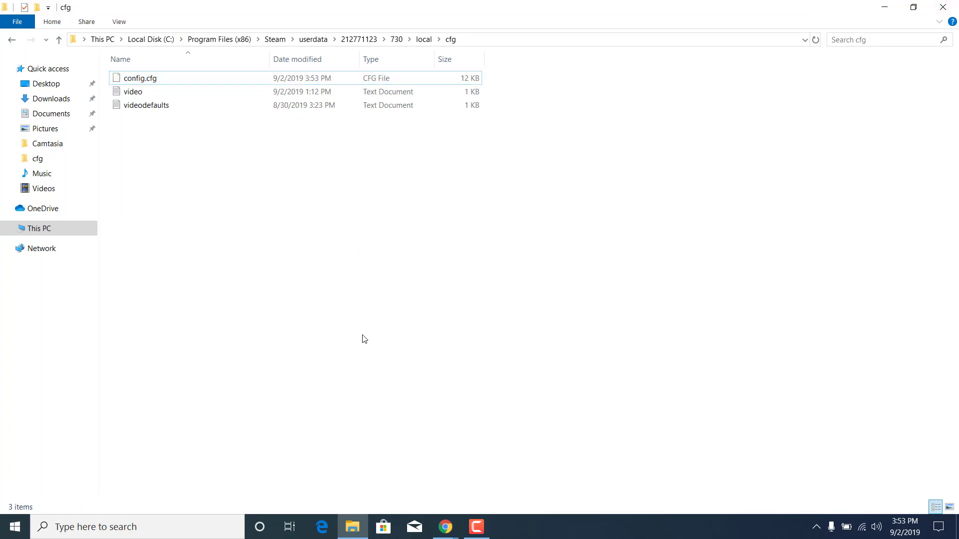
# Tick Read-only in config.cfg's Properties
pyautogui.rightClick(140, 78)
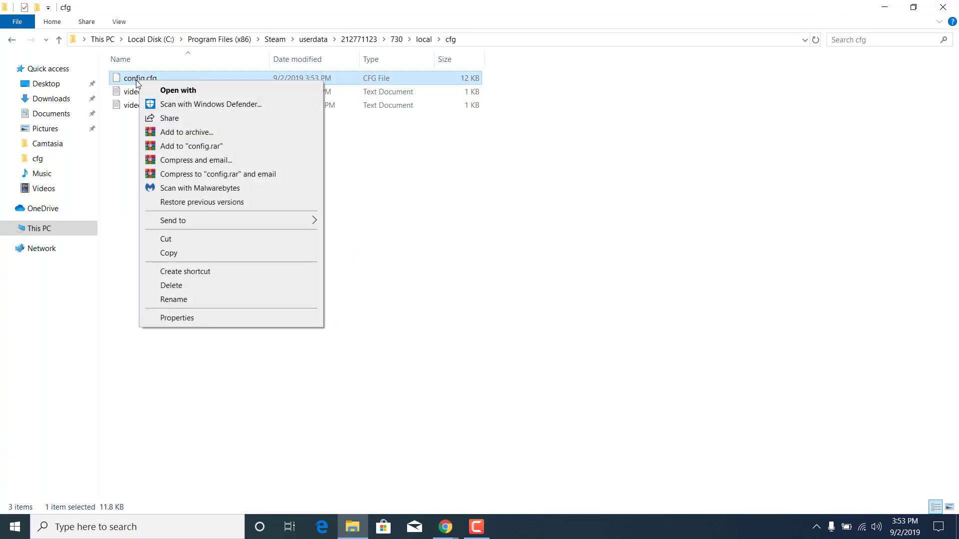
pyautogui.click(177, 318)
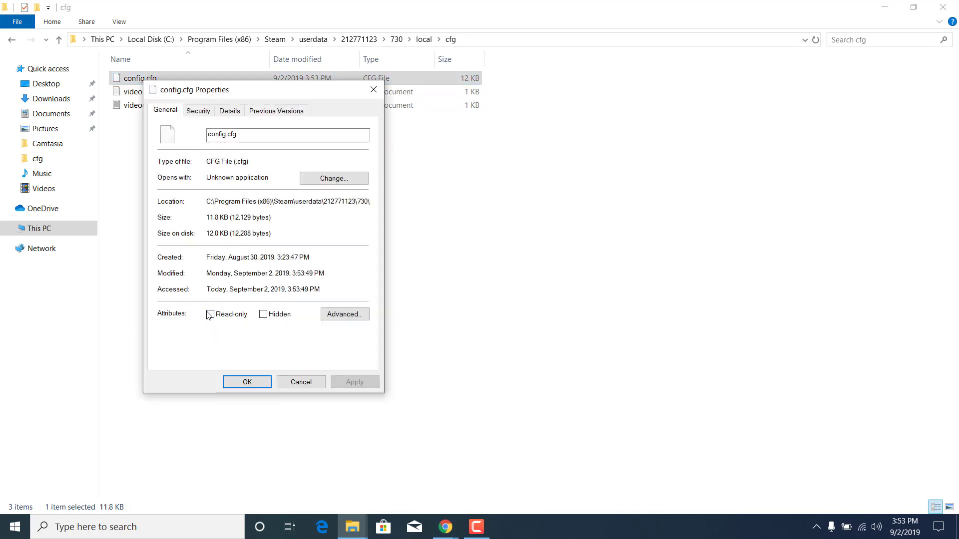
pyautogui.click(210, 314)
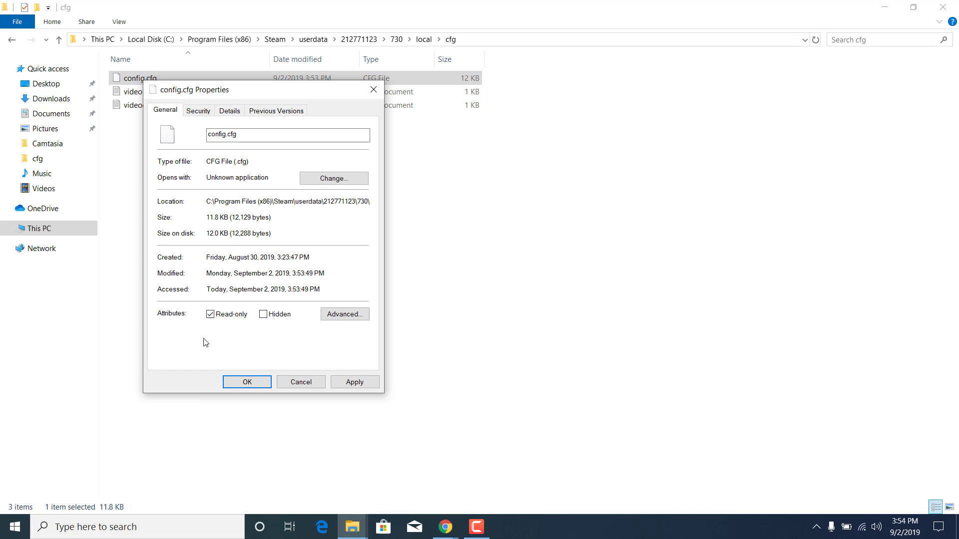
pyautogui.moveTo(318, 362)
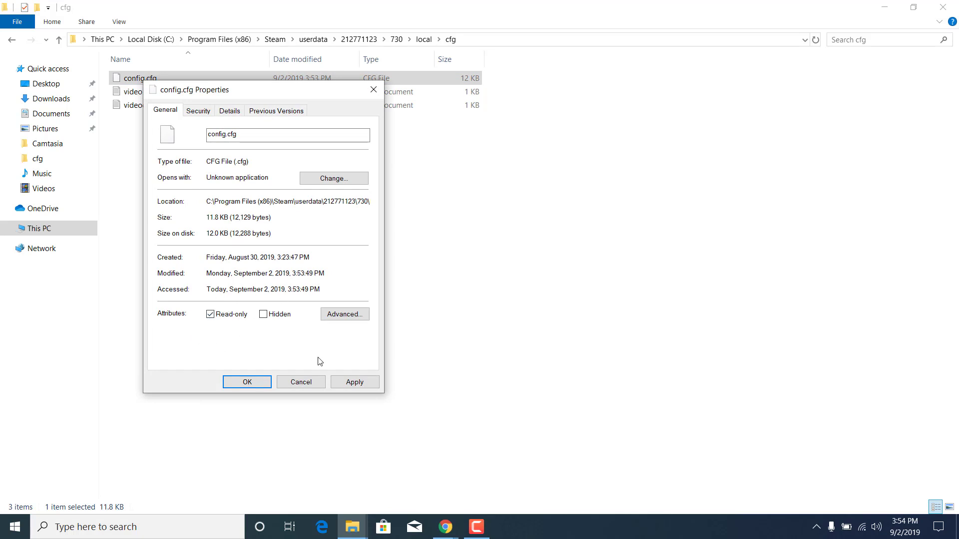